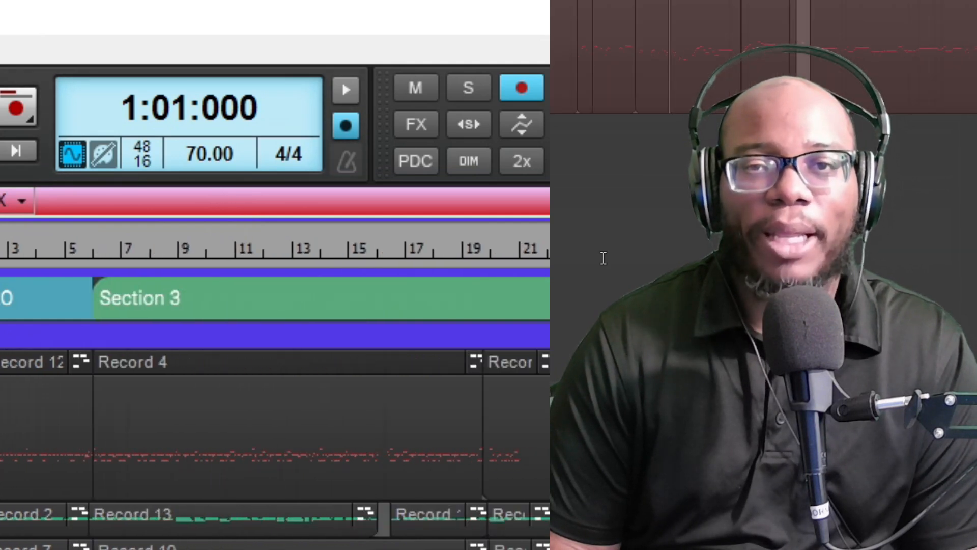
mouse_move(305, 298)
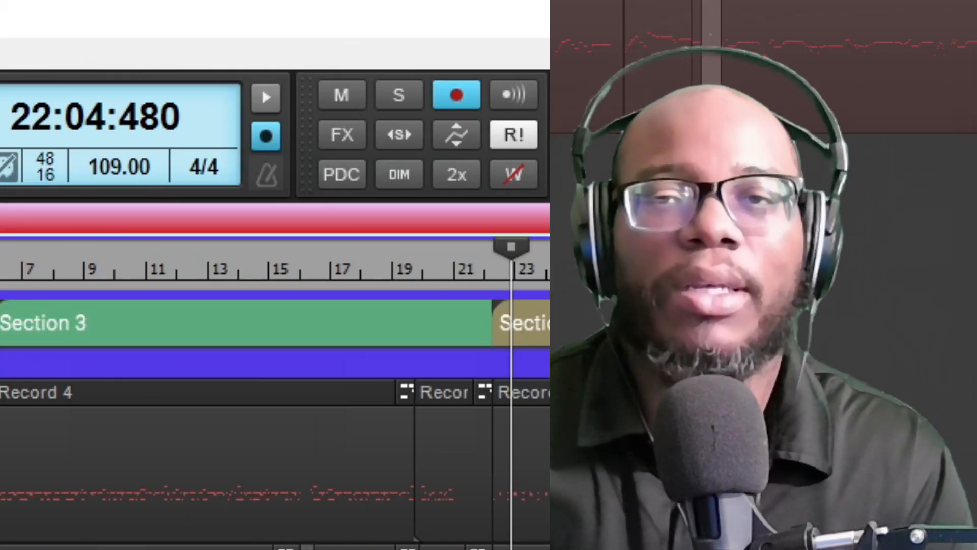
mouse_move(448, 294)
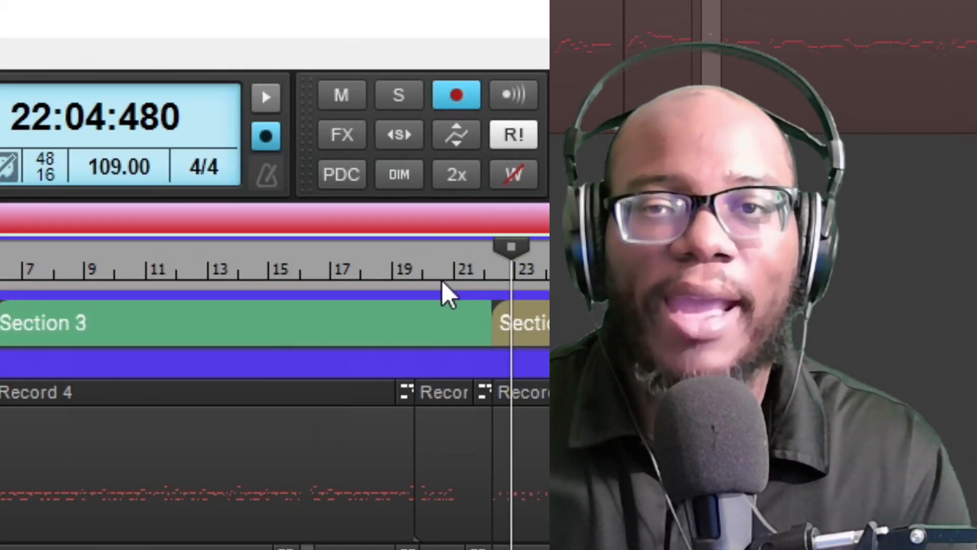
Play the project past measure 22 as the tempo display changes from 70.00 to 109.00
drag(119, 167, 94, 181)
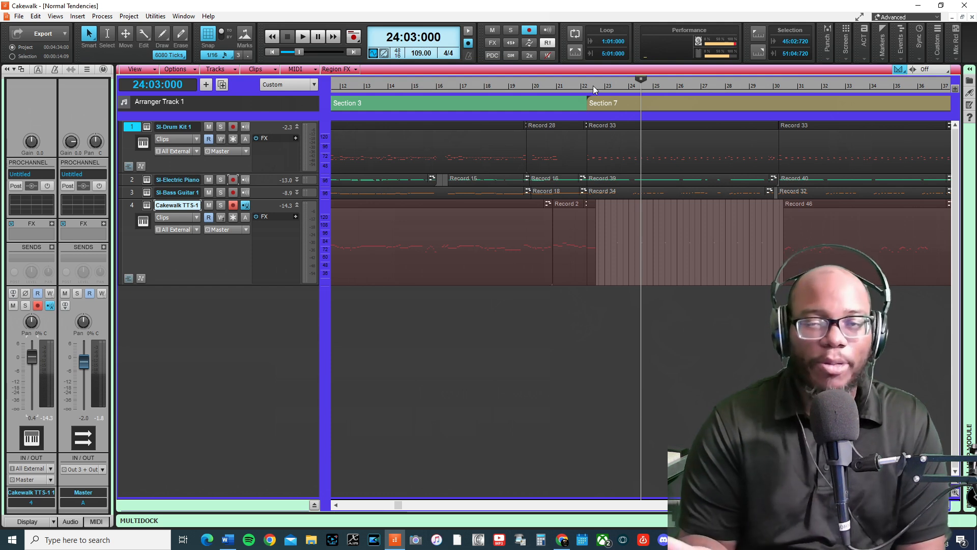
mouse_move(580, 94)
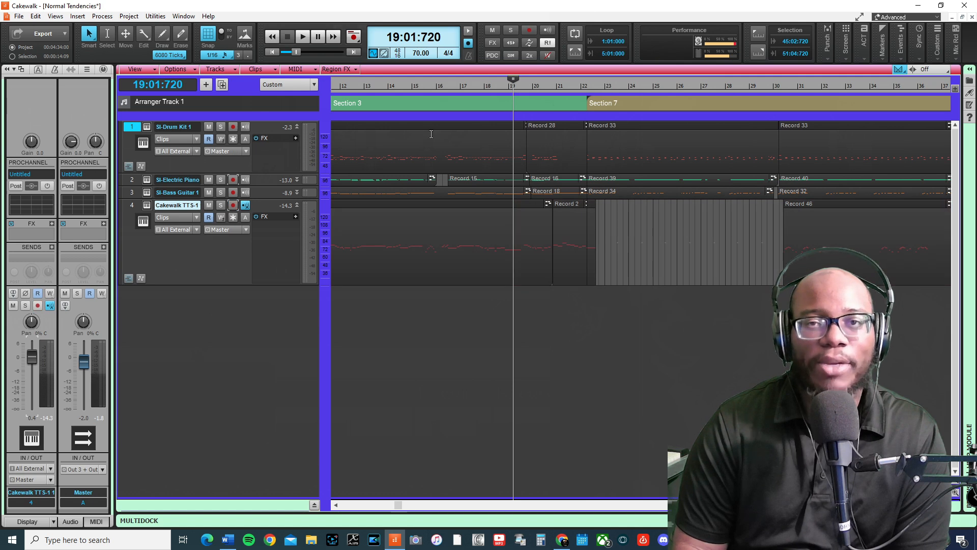
mouse_move(329, 230)
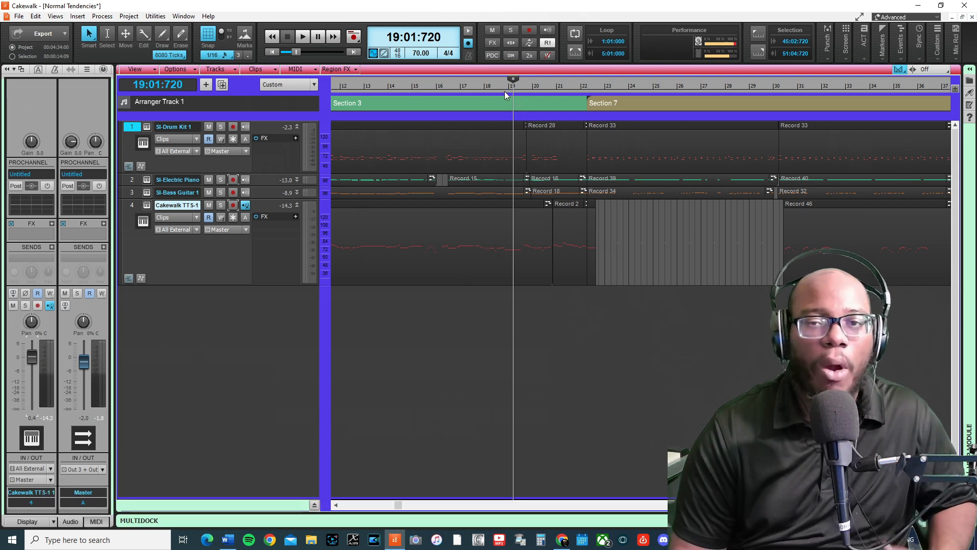
mouse_move(511, 75)
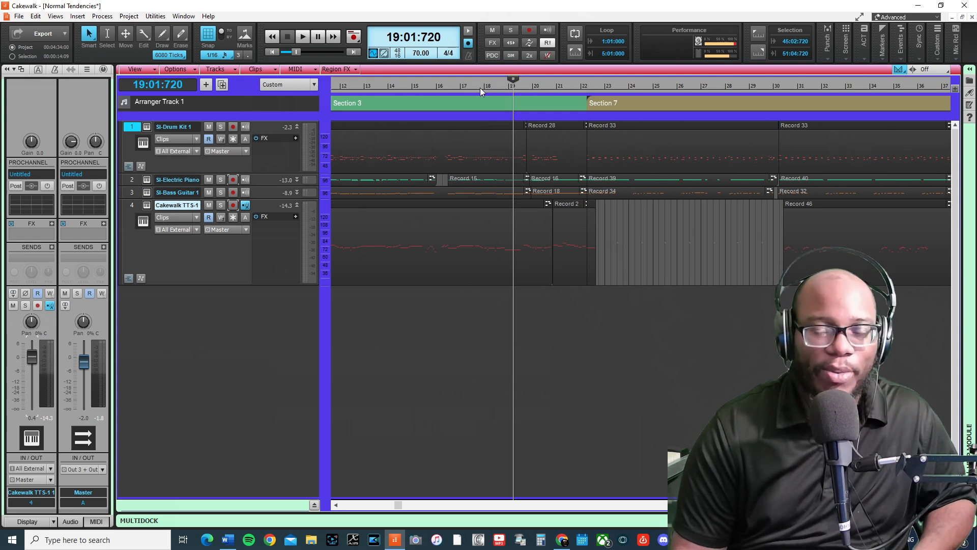
Stop playback and set the Now Time to measure 16, where tempo reads 70 BPM
click(444, 85)
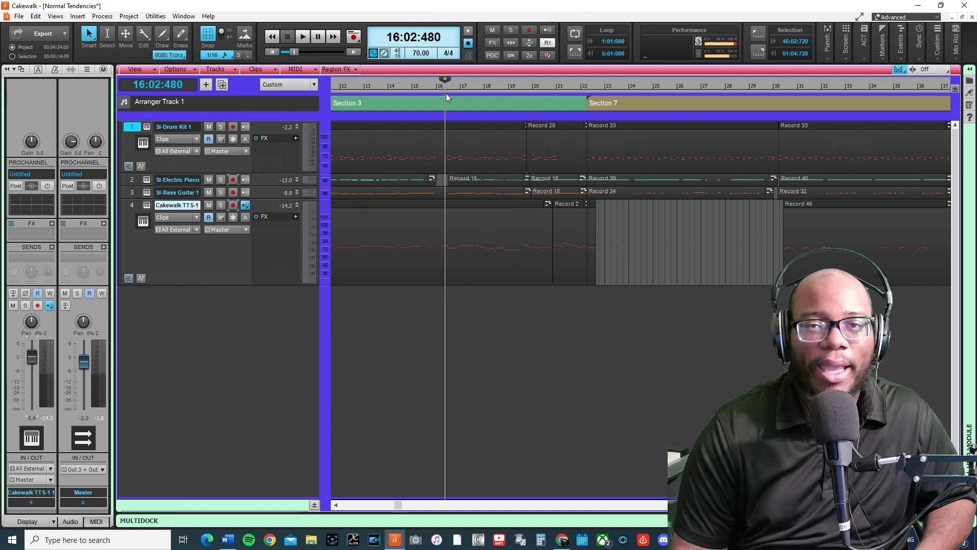
Move the Now Time to 20:04:240, still reading 70 BPM
click(303, 36)
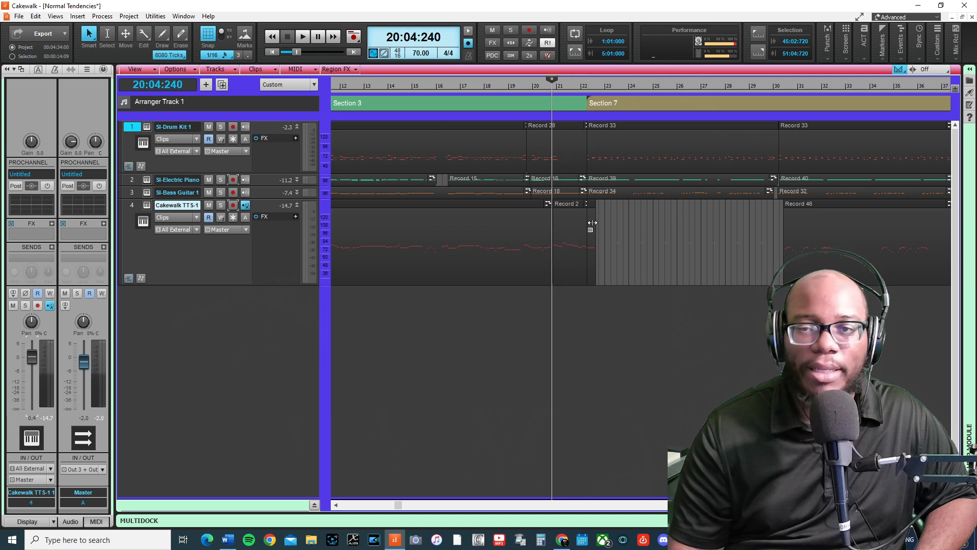
scroll(right, 3)
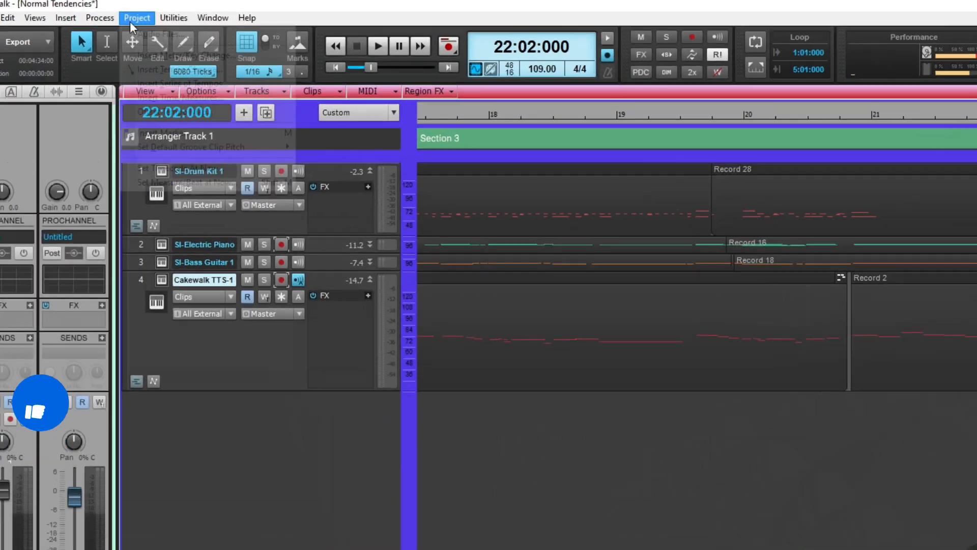
Open Project > Insert Tempo Change at 22:02:000 and 109 BPM
click(135, 17)
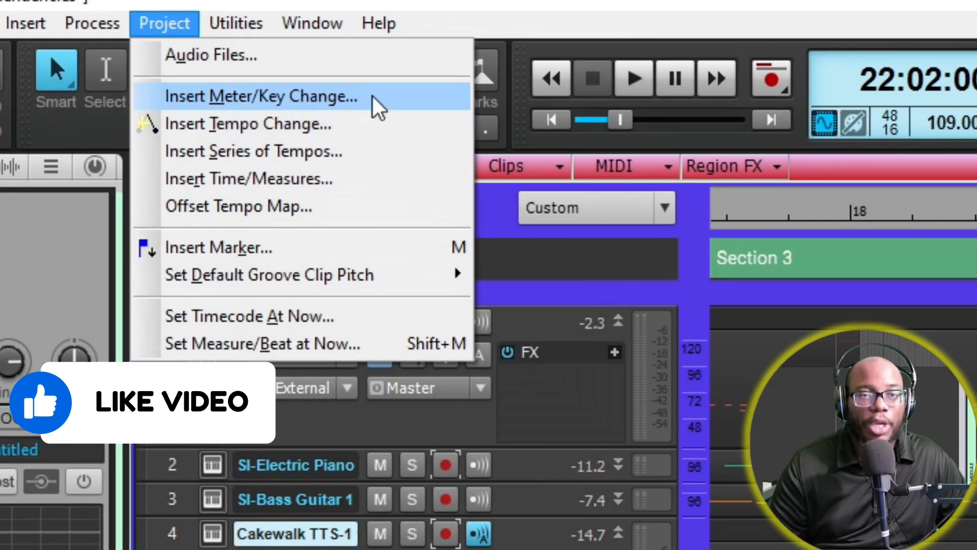
mouse_move(224, 116)
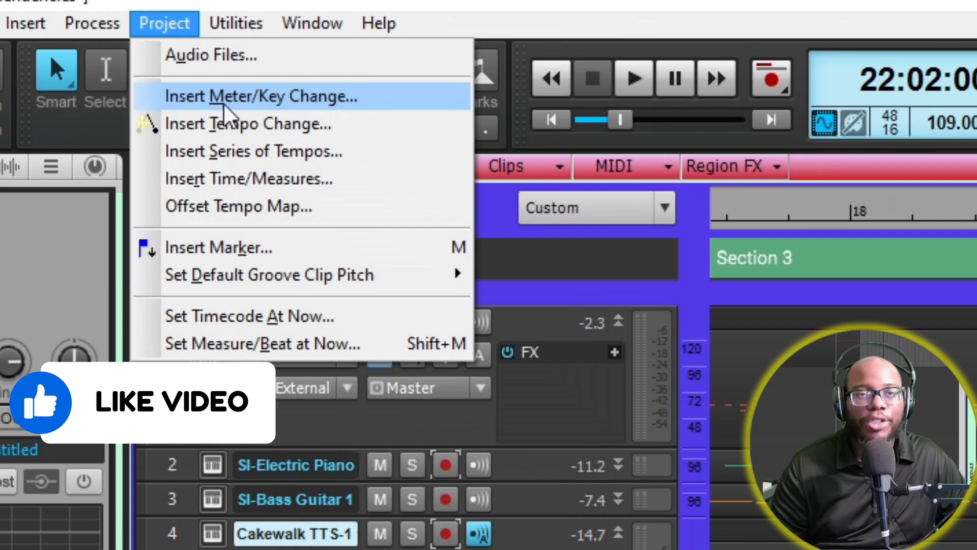
mouse_move(362, 150)
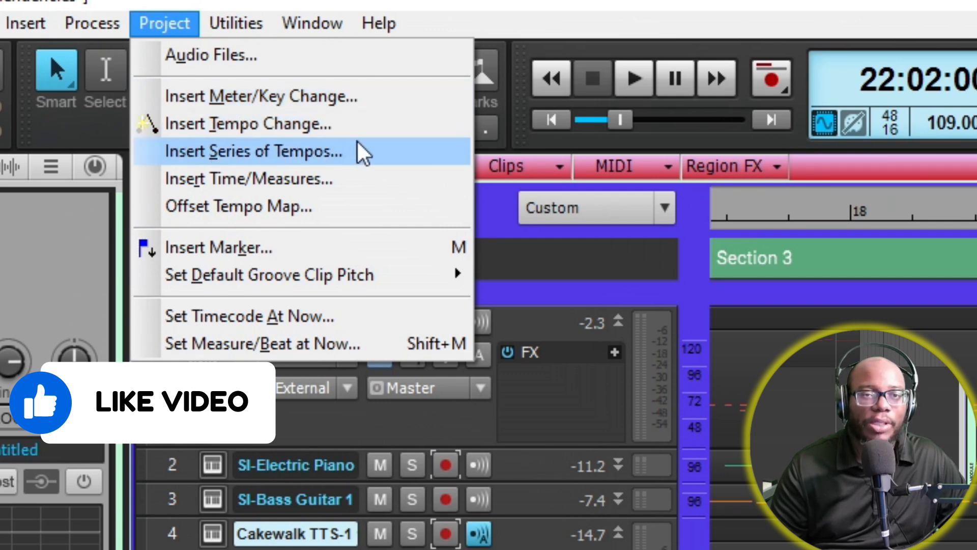
mouse_move(233, 206)
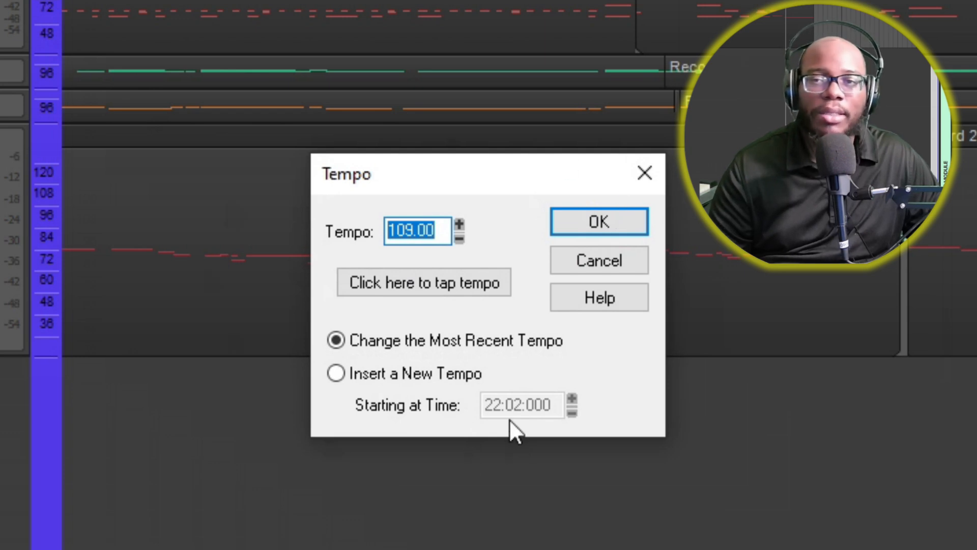
mouse_move(490, 408)
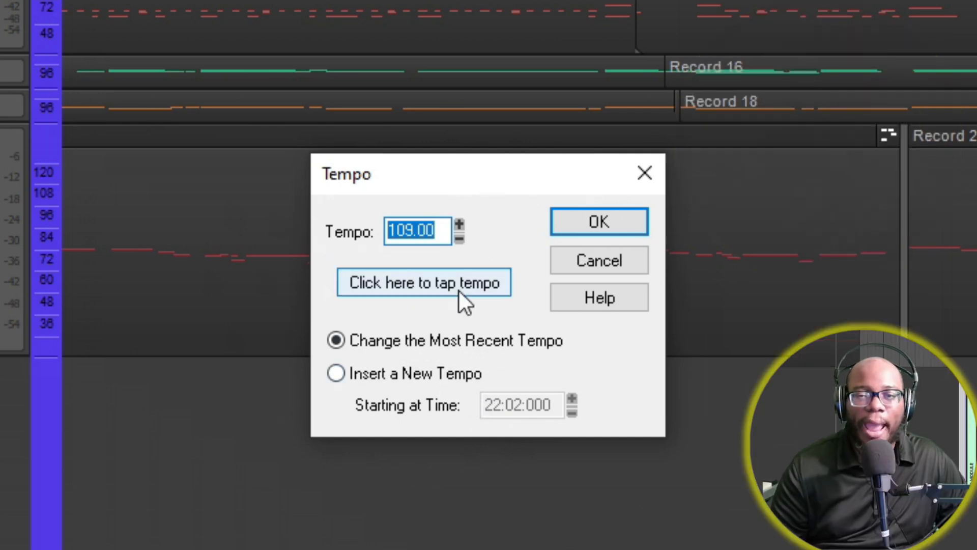
mouse_move(499, 252)
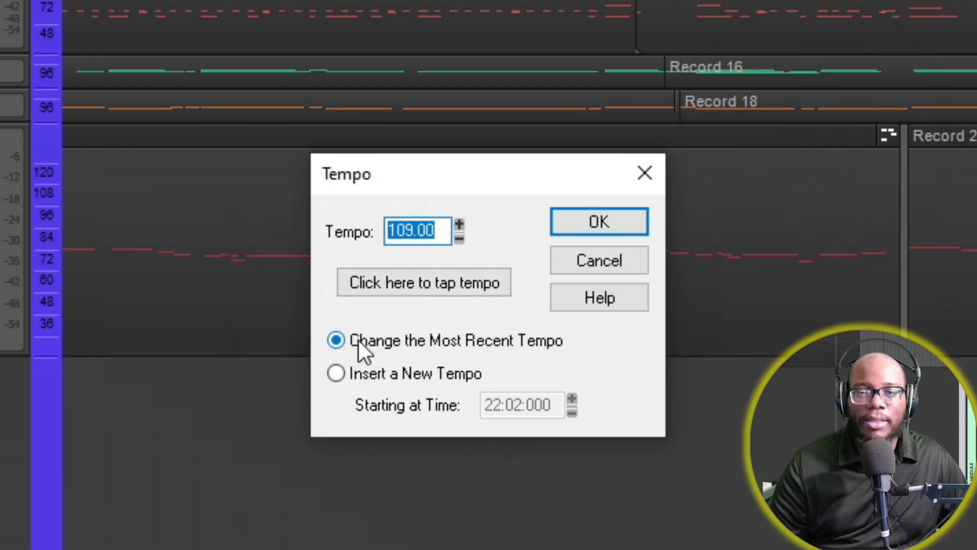
mouse_move(496, 354)
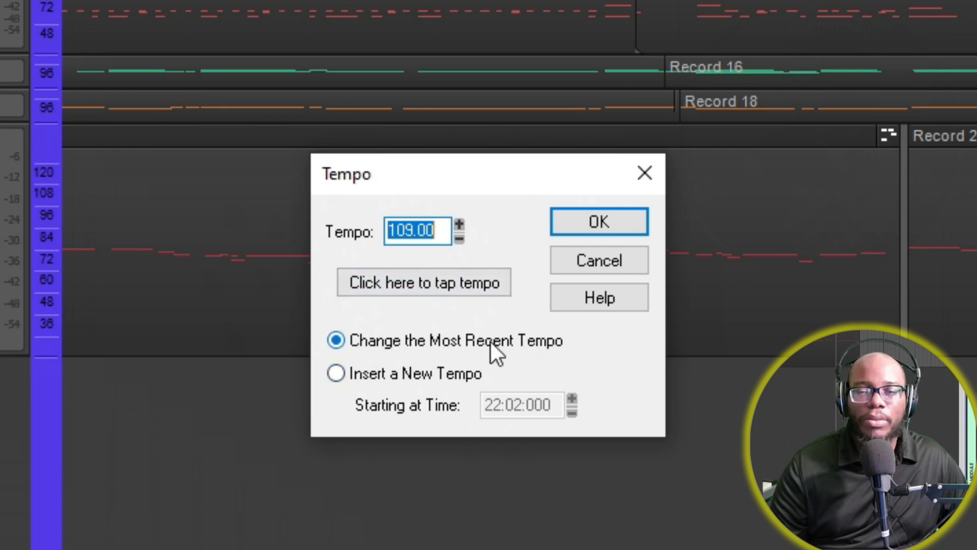
Select Insert a New Tempo at 22:02:000, then cancel the Tempo dialog
click(335, 373)
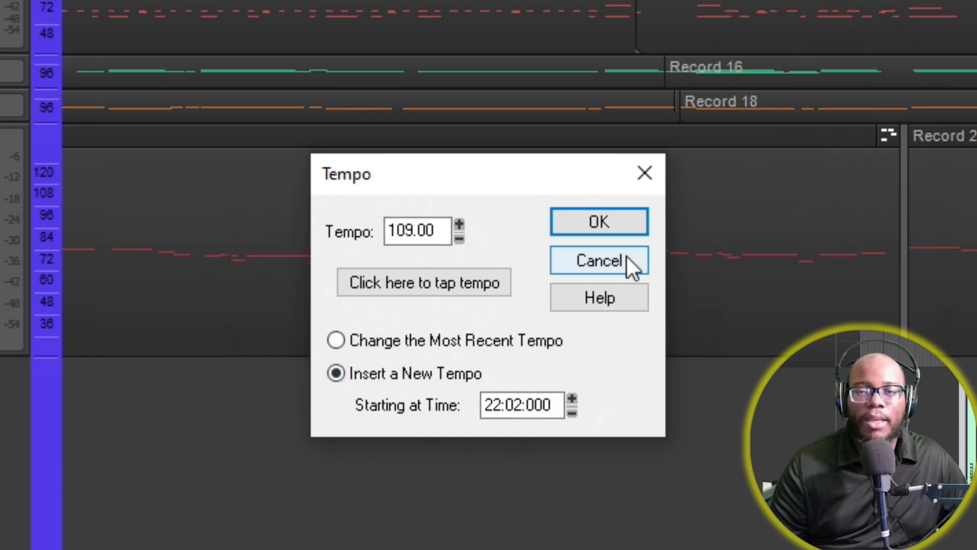
click(598, 261)
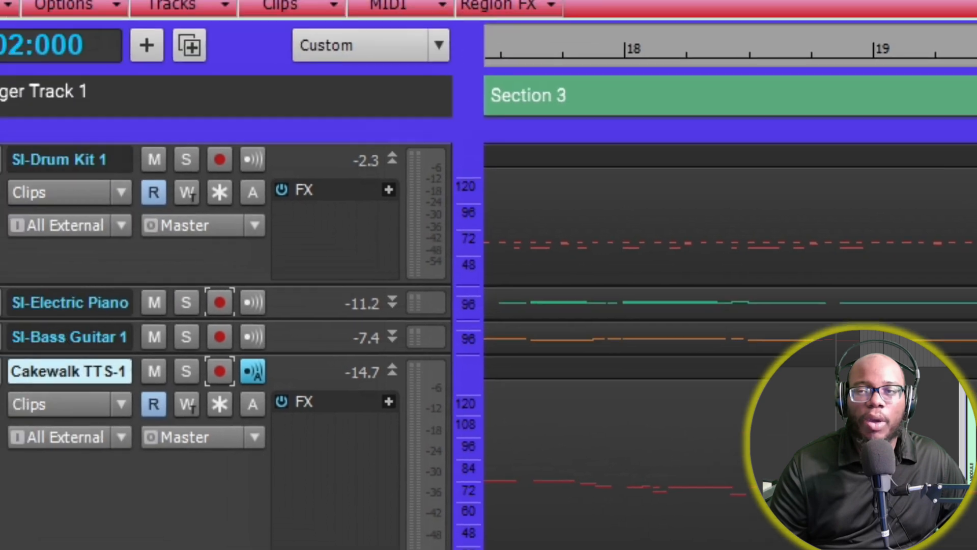
Open Insert Series of Tempos, inspect 100 BPM over 18:03:000, and cancel unchanged
click(181, 34)
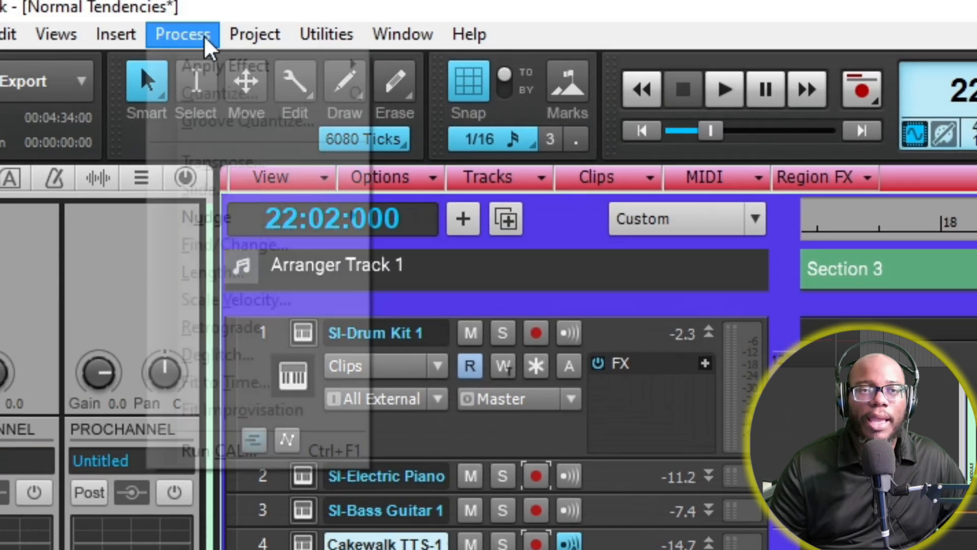
click(181, 34)
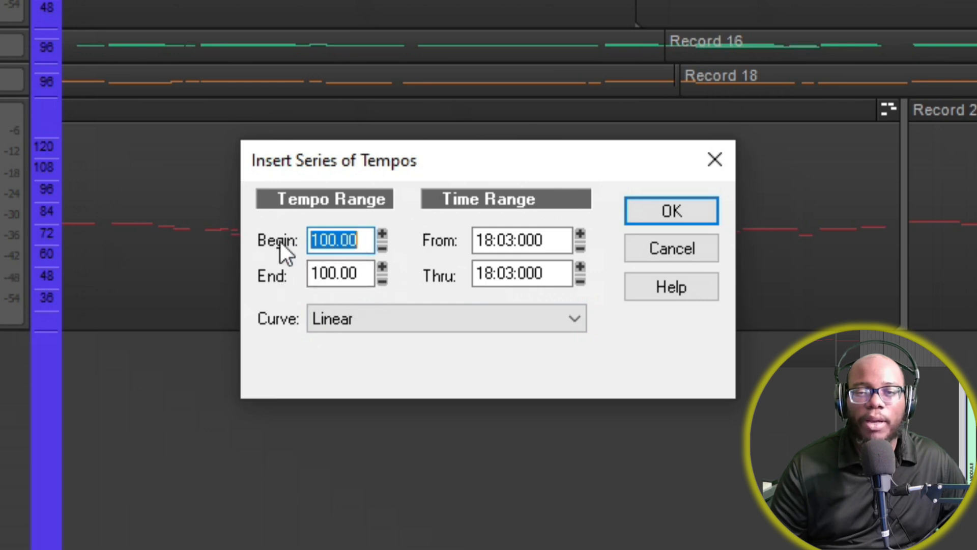
click(340, 273)
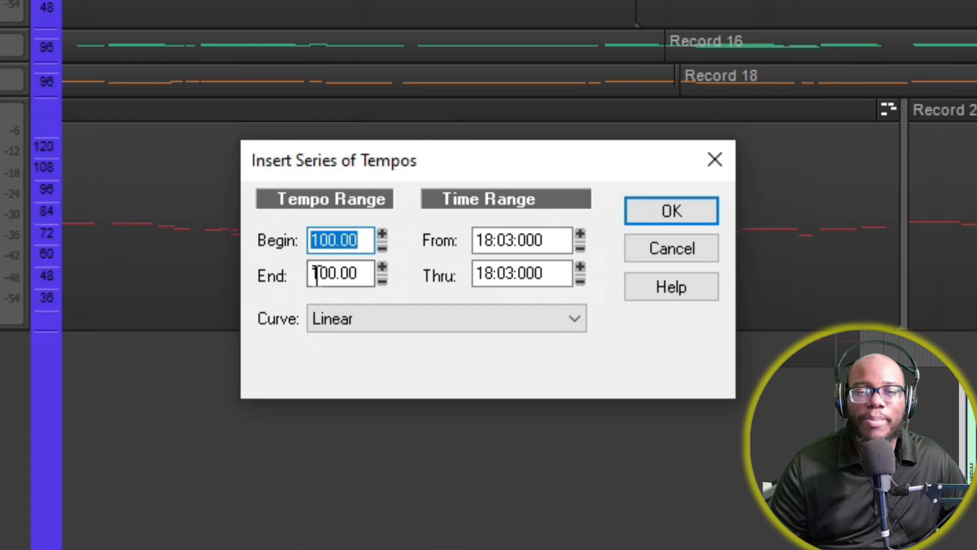
click(340, 274)
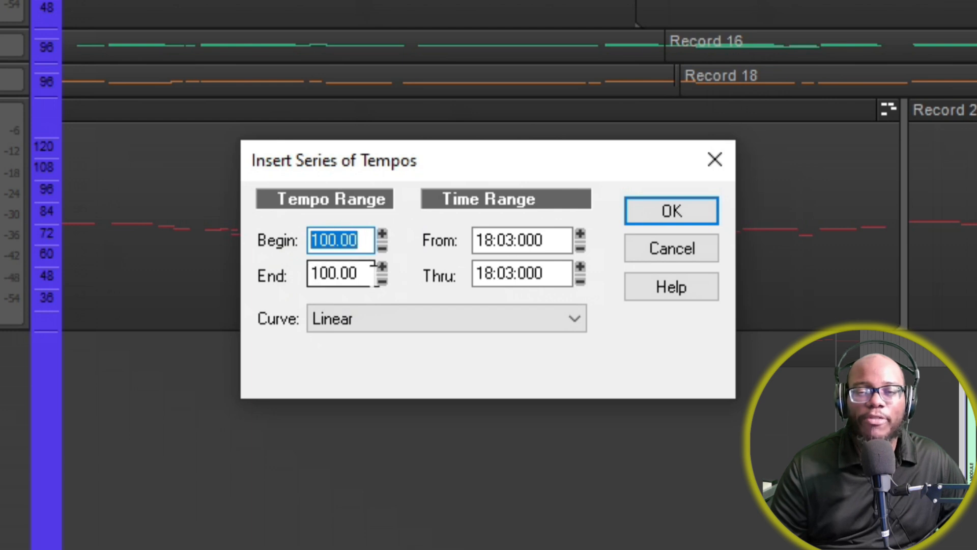
mouse_move(408, 252)
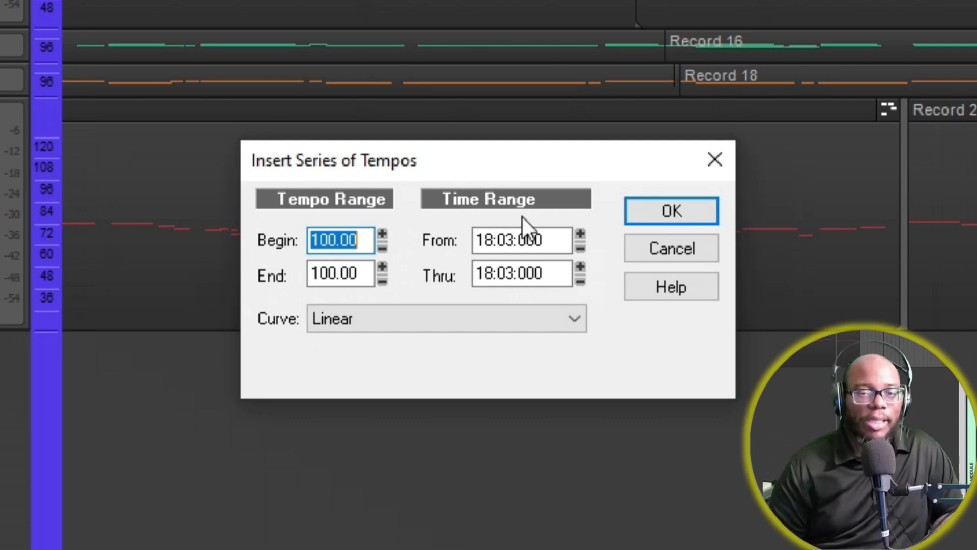
mouse_move(281, 256)
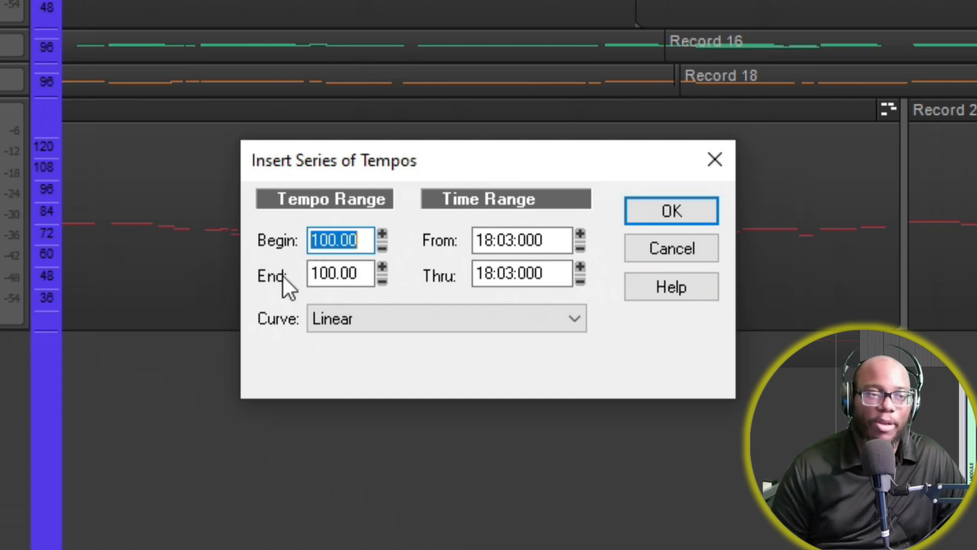
click(339, 274)
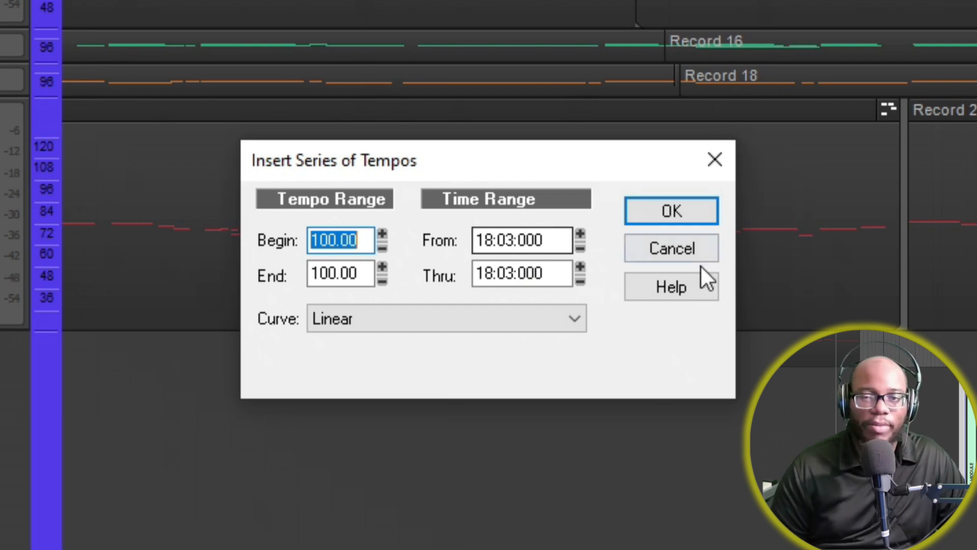
click(671, 211)
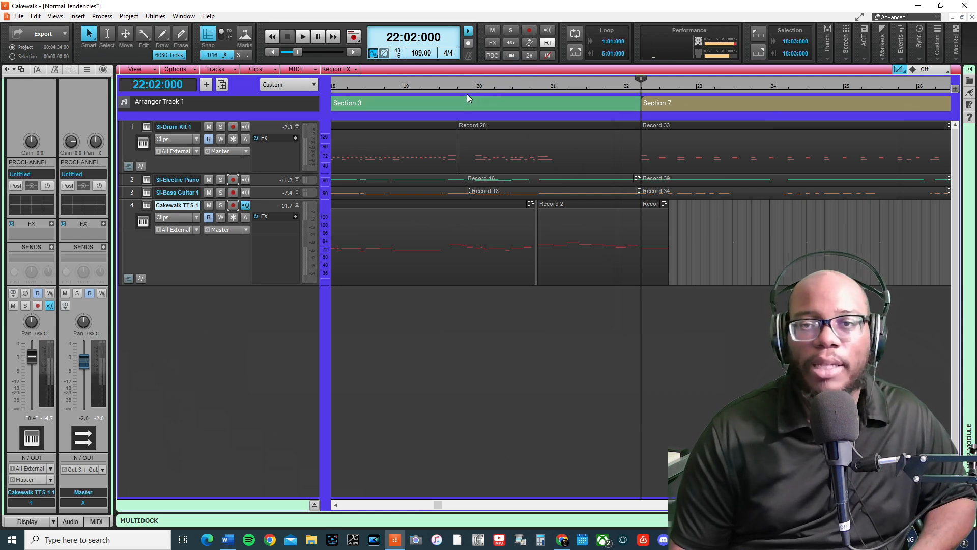
Play from 22:02:000 into Section 7, reaching 24:01:266 at 109 BPM
click(302, 37)
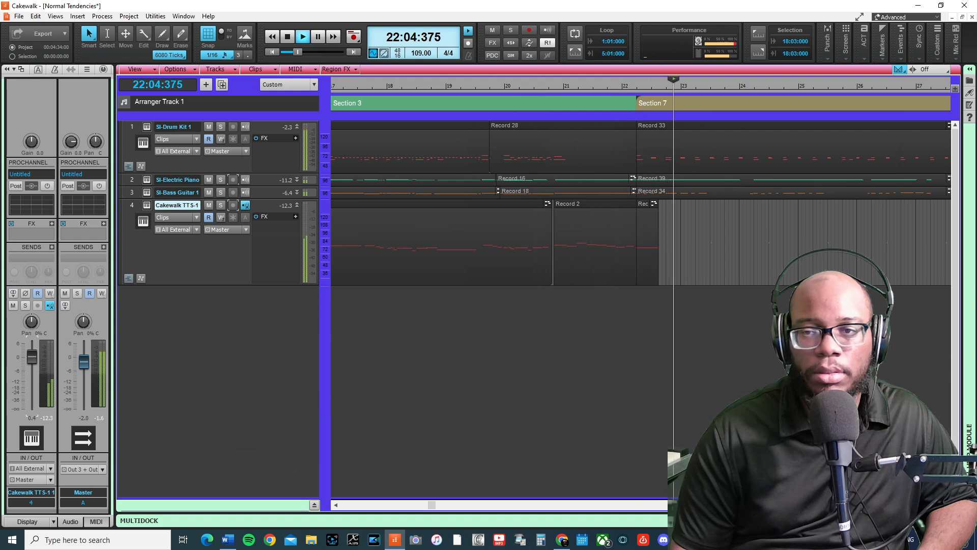
click(302, 37)
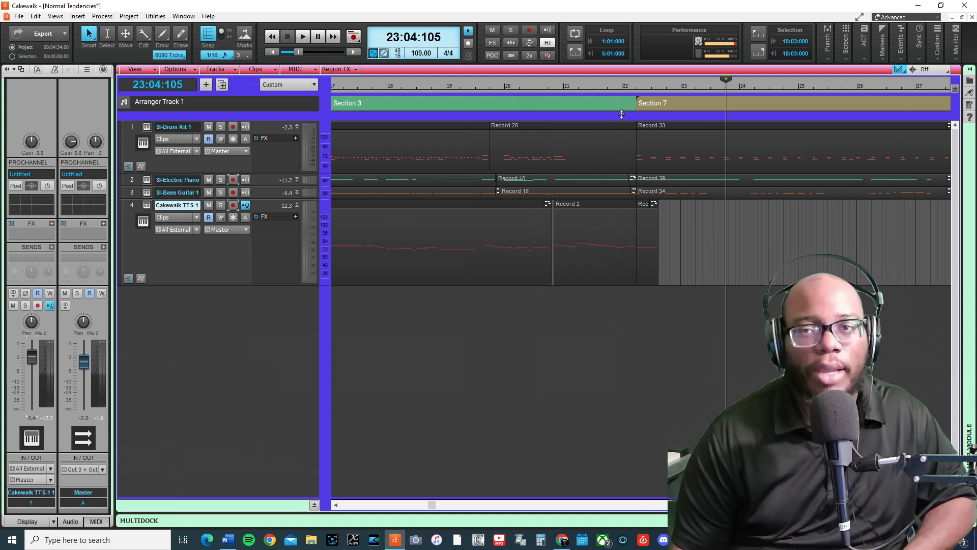
click(302, 35)
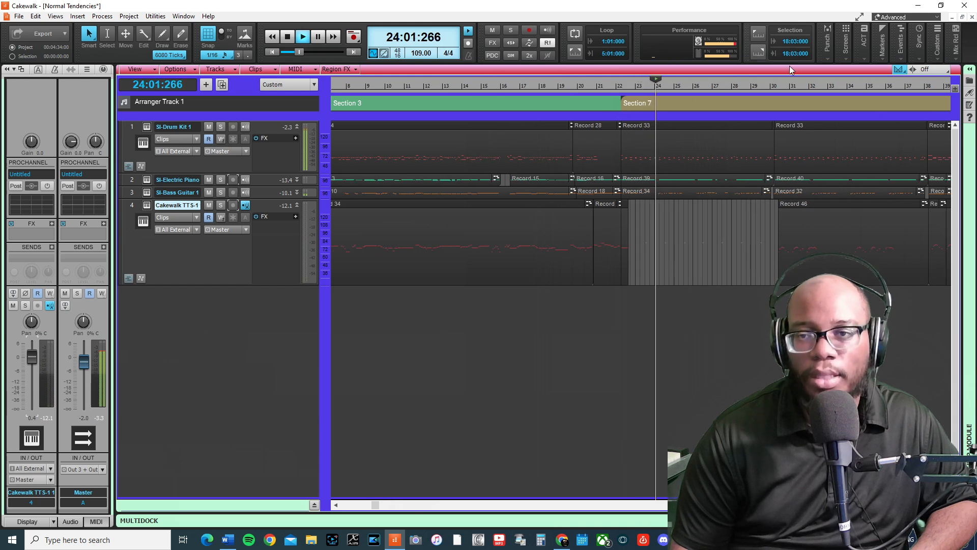
Zoom out to show Section 3, Section 7, Section 3 and stop at 46:02:480
click(303, 35)
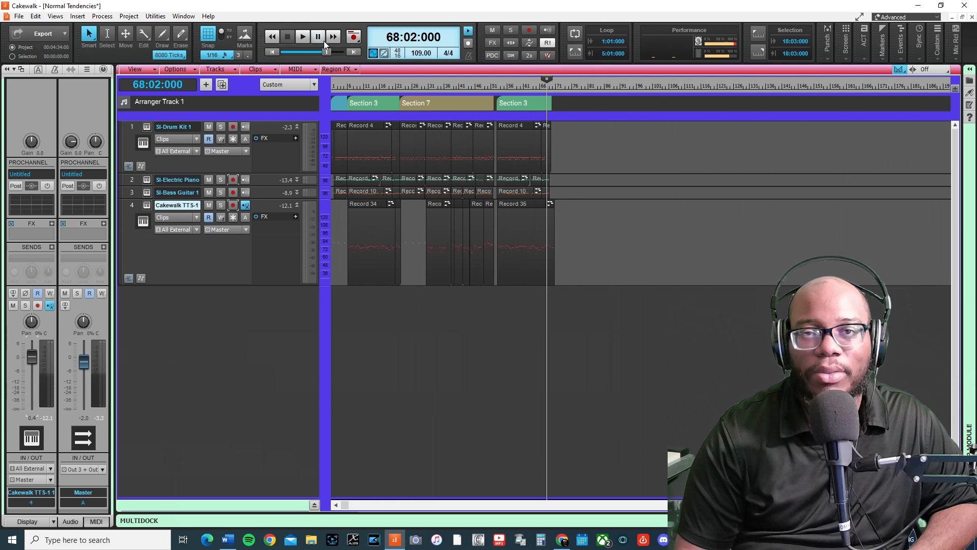
click(413, 36)
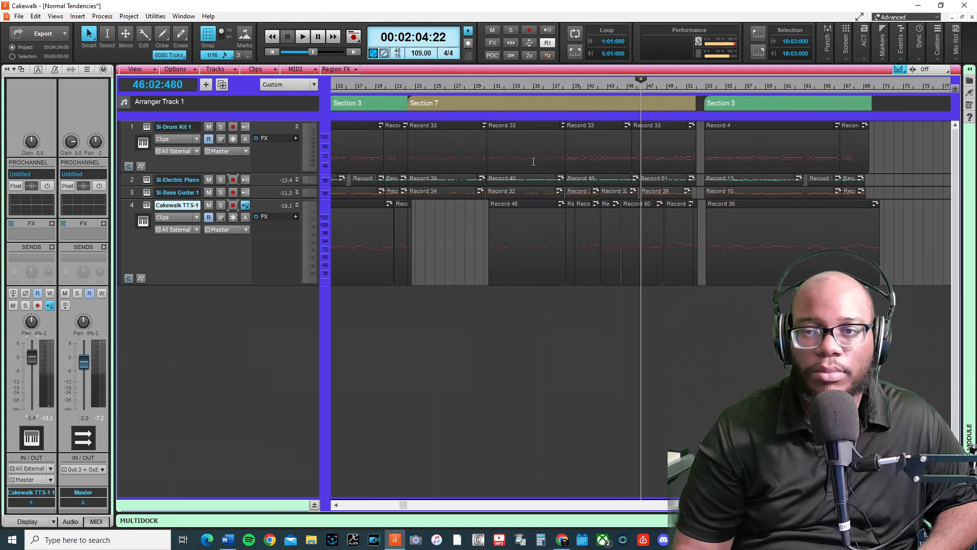
Create an INTRO section at the start and add INTRO then Section 7 to Arrangement 1
click(302, 36)
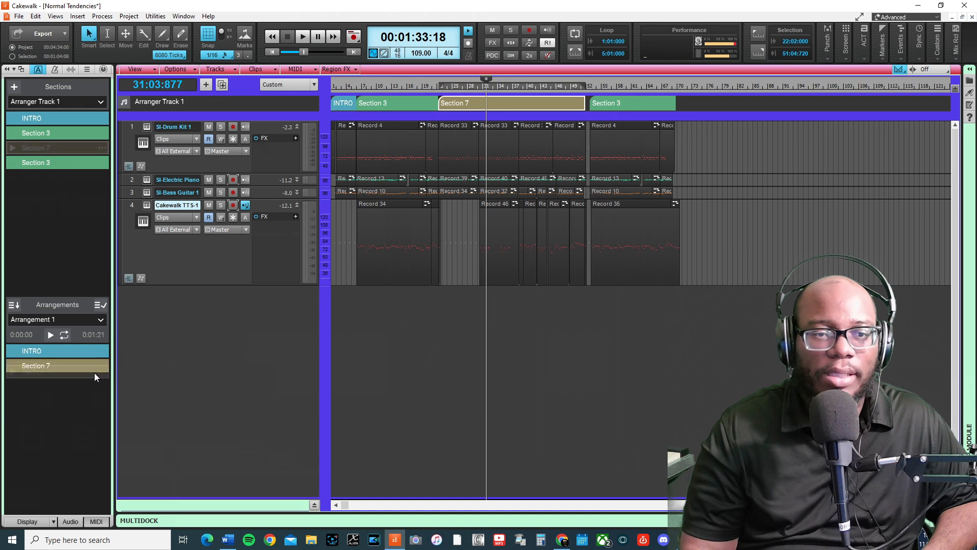
Select INTRO in Arrangement 1 and preview the arrangement playing into Section 7
click(36, 148)
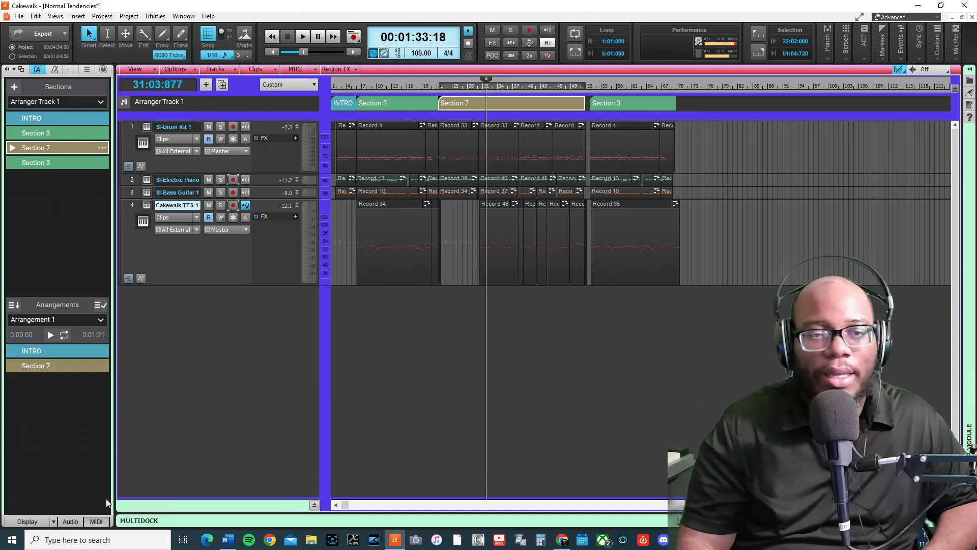
click(31, 350)
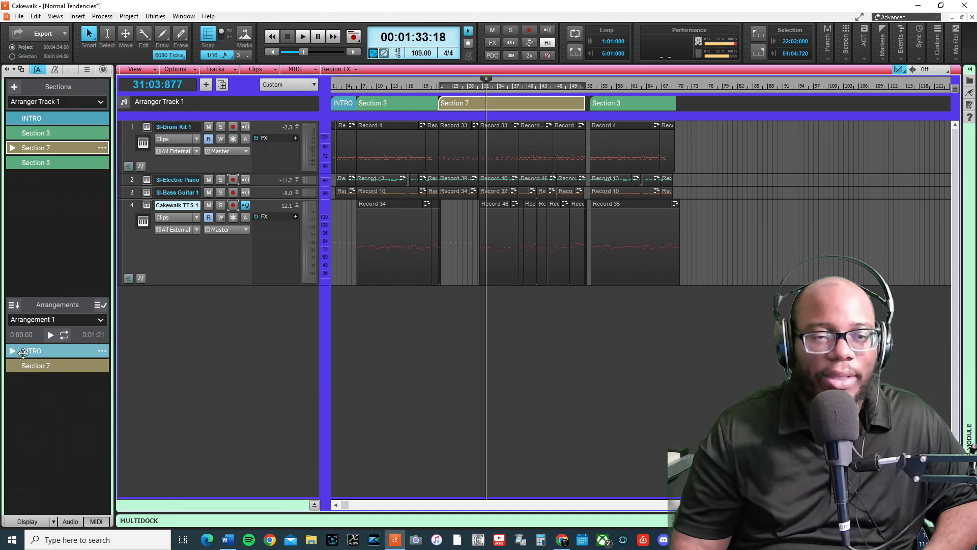
click(31, 350)
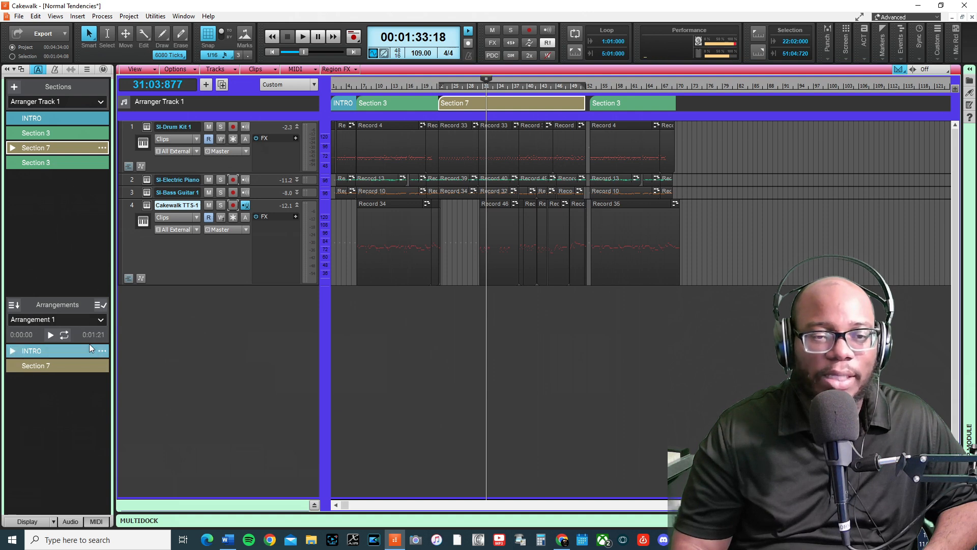
mouse_move(50, 335)
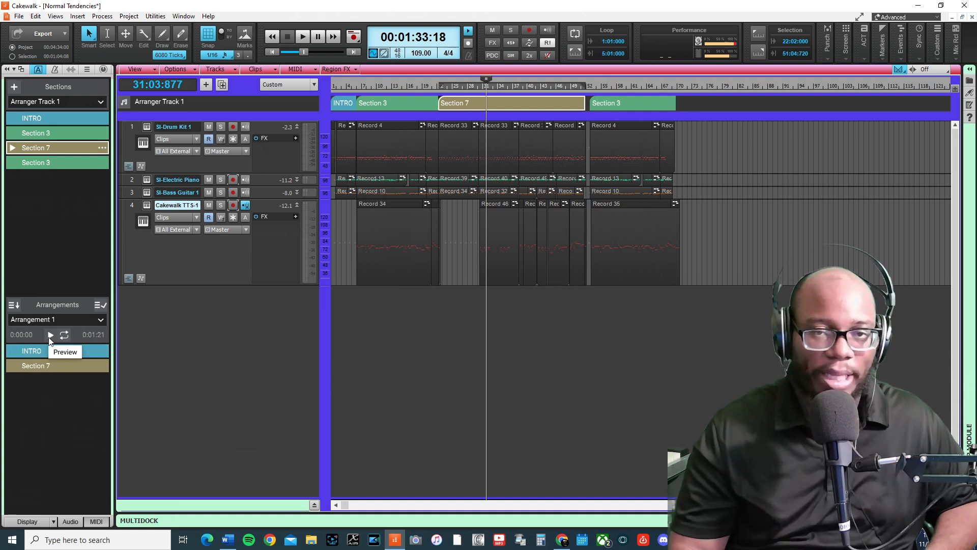
mouse_move(64, 335)
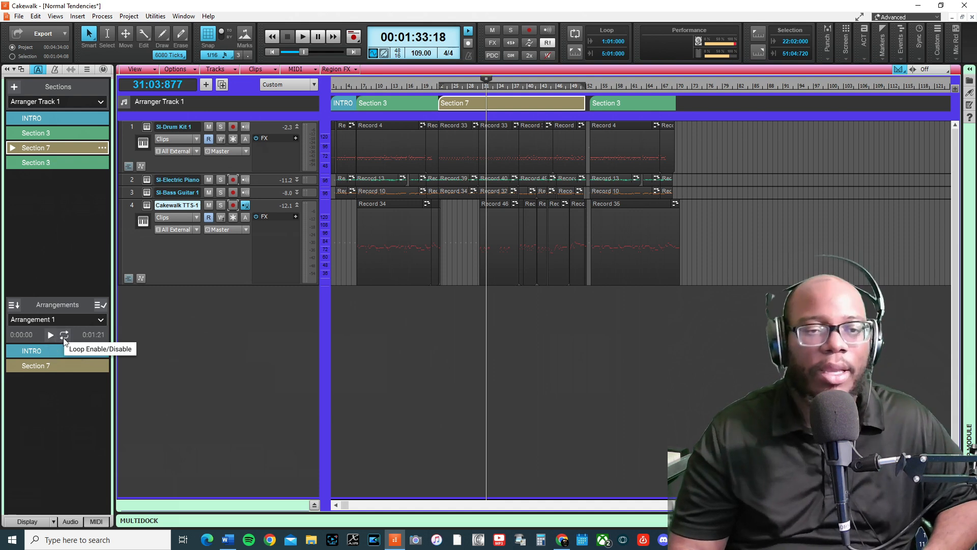
click(303, 36)
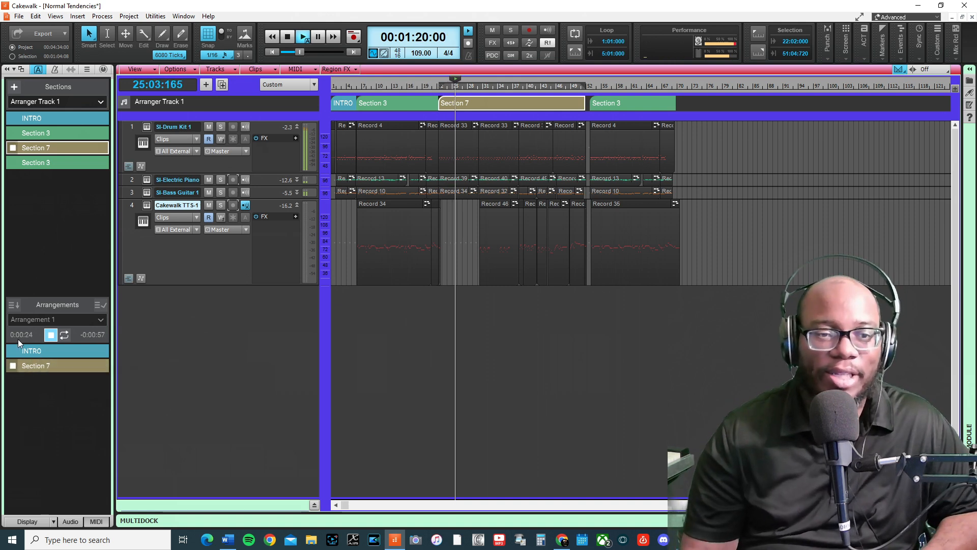
Stop the Arrangement 1 preview so it resets to the start after its 1:21 run
click(303, 36)
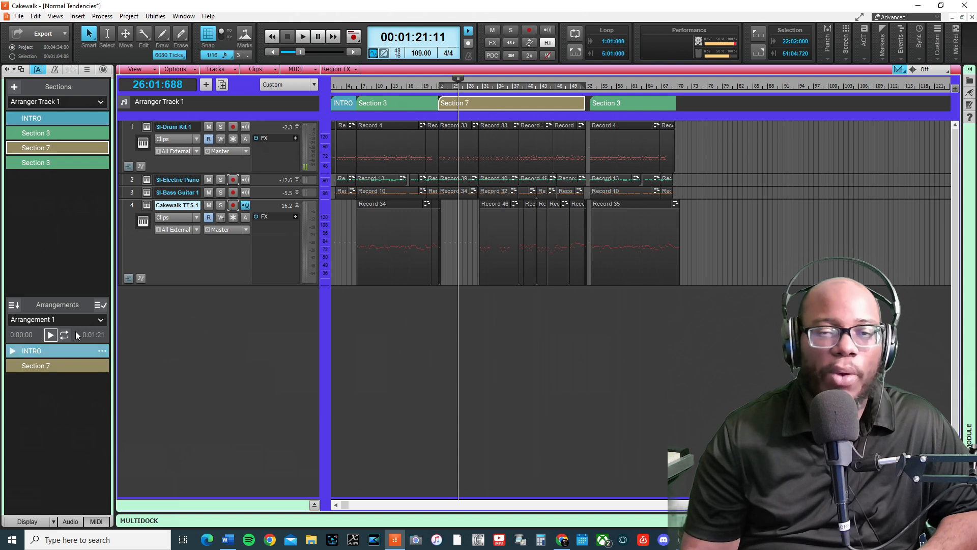
click(31, 350)
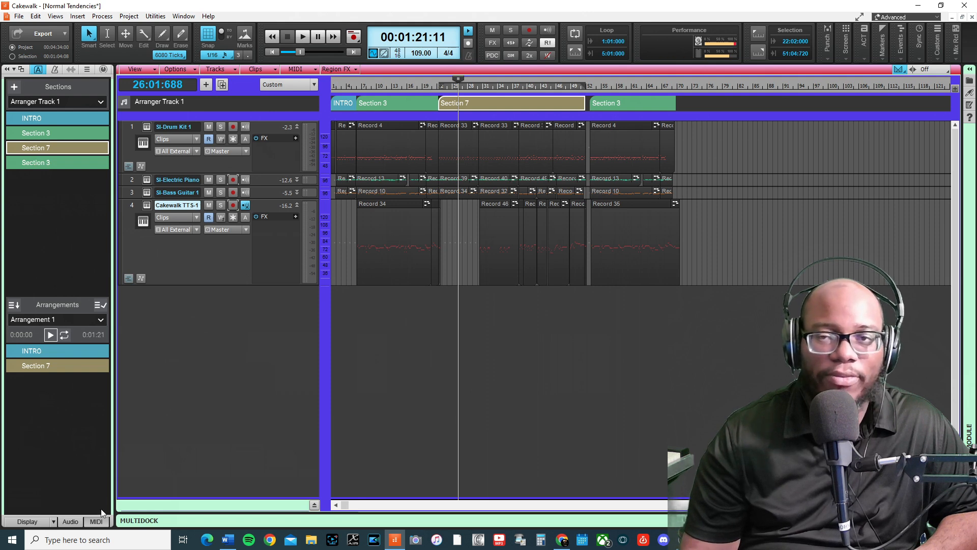
mouse_move(84, 412)
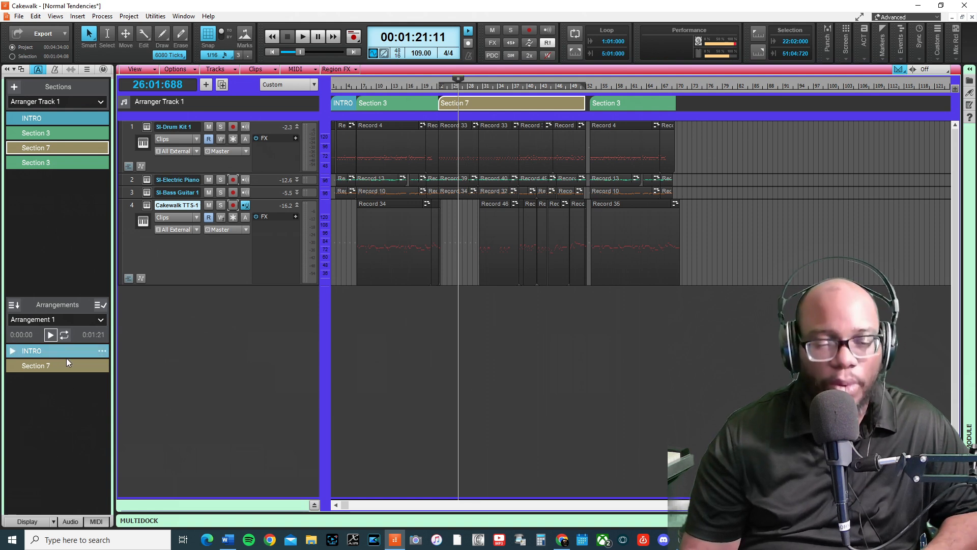
click(56, 350)
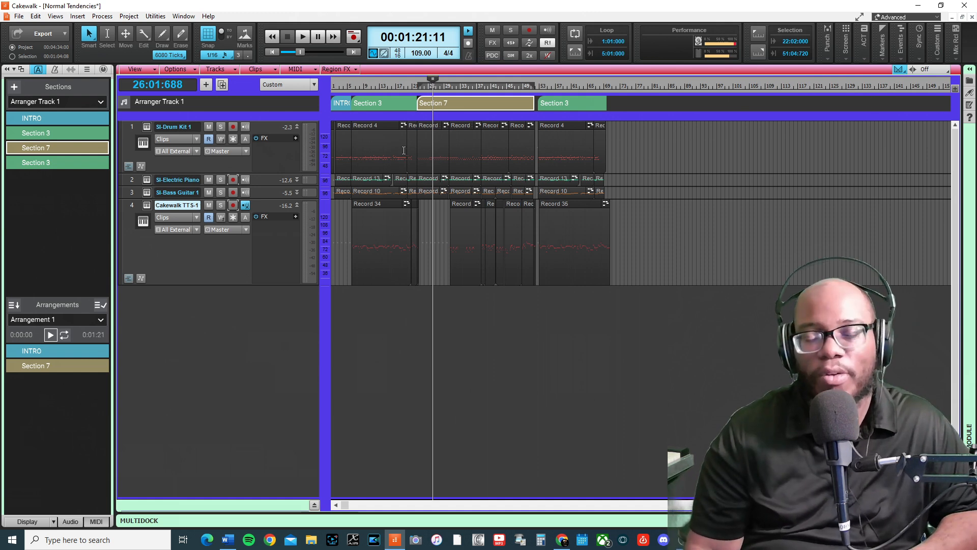
mouse_move(635, 378)
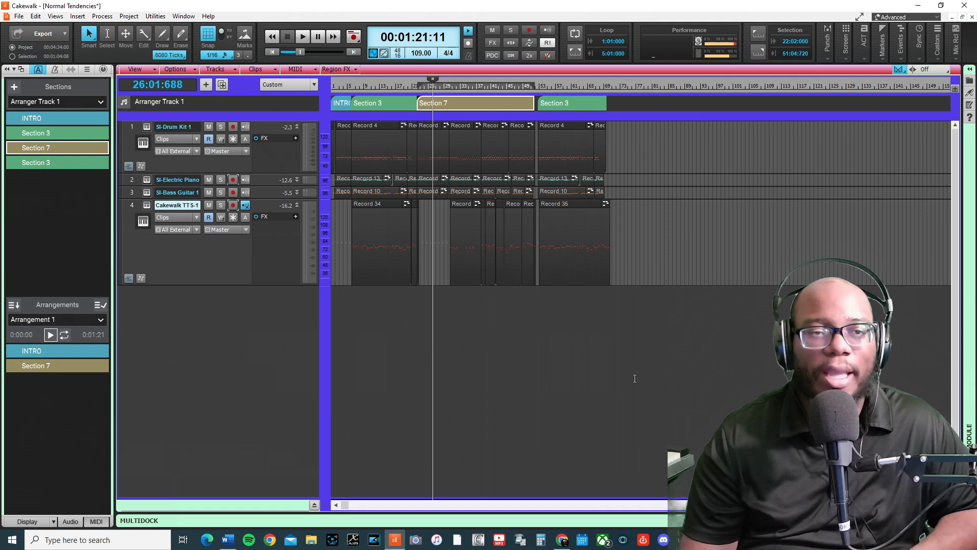